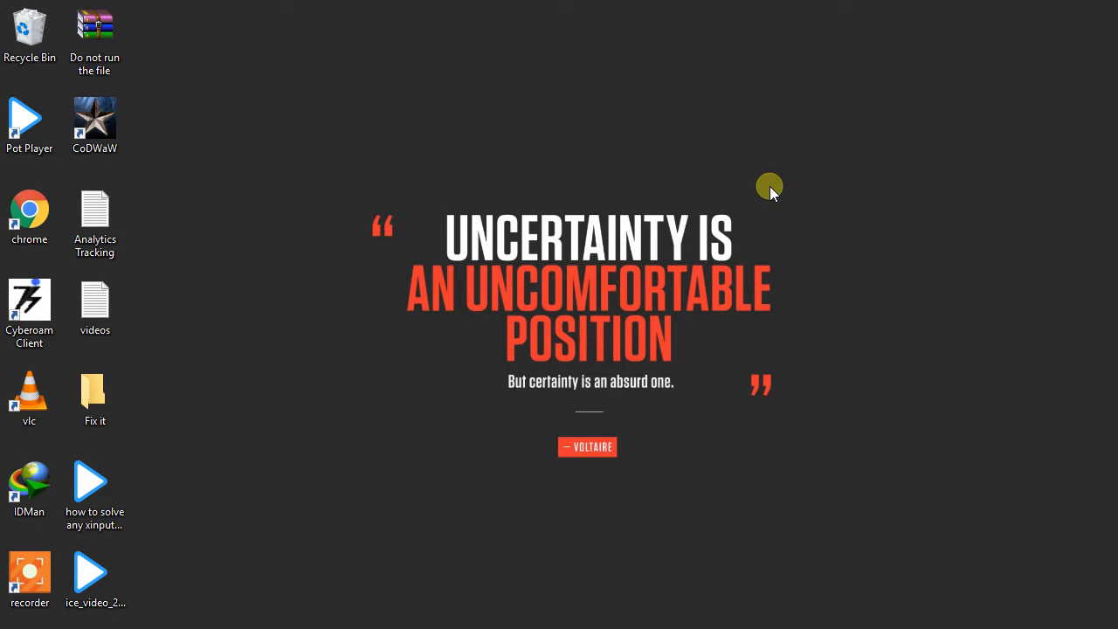
mouse_move(765, 190)
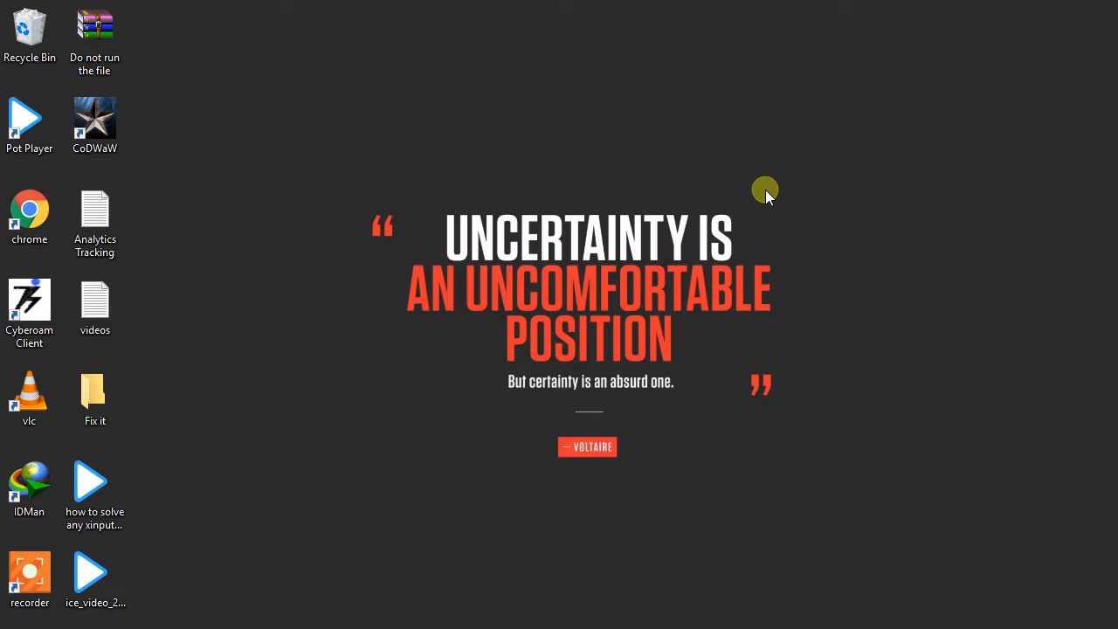
mouse_move(754, 192)
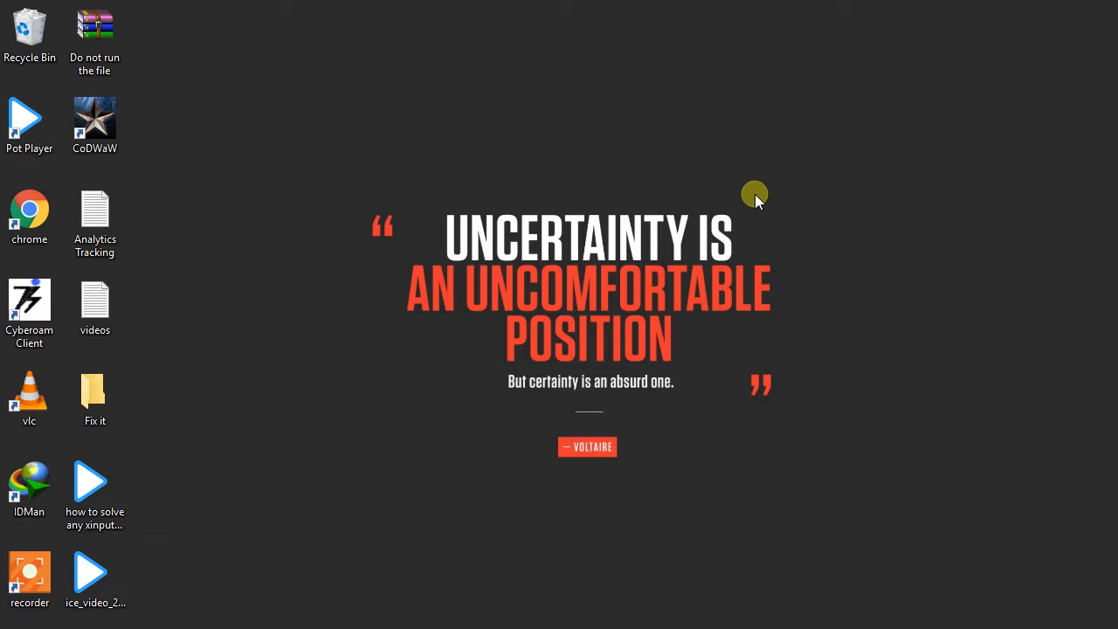
mouse_move(748, 204)
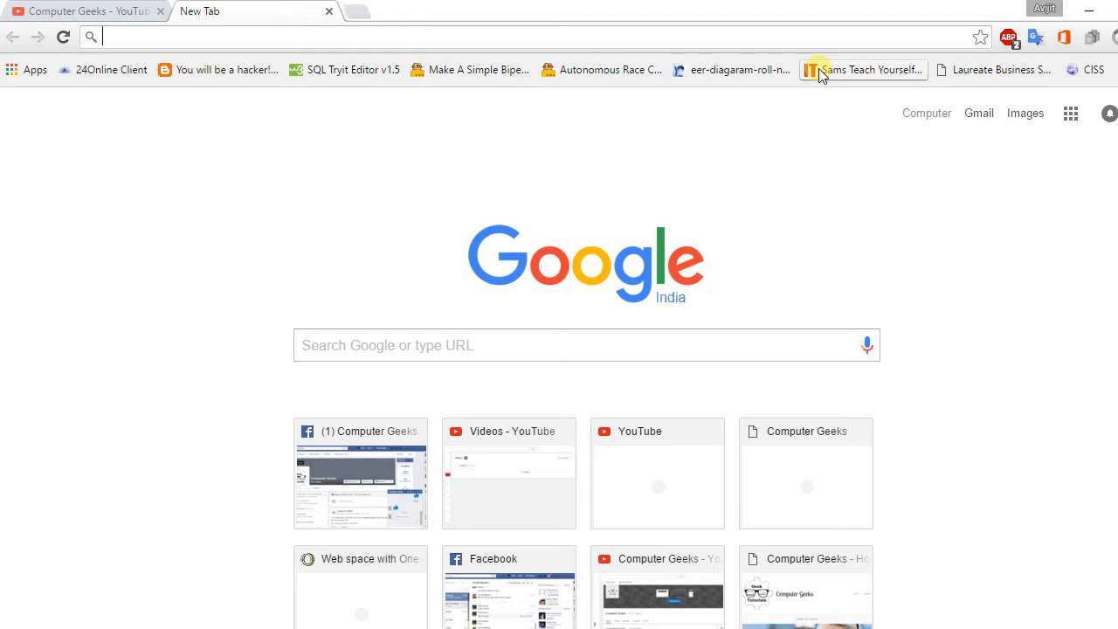
mouse_move(452, 105)
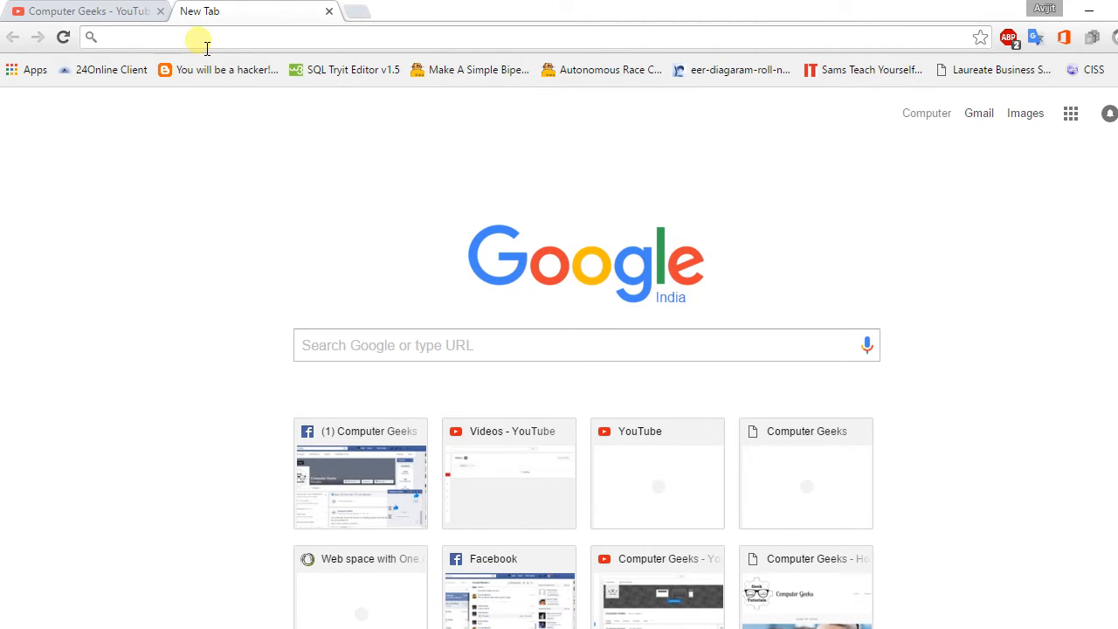
- Load extratorrent.cc, which returns the Department of Telecommunications block notice, and start a new tab
type("extratorrent.cc")
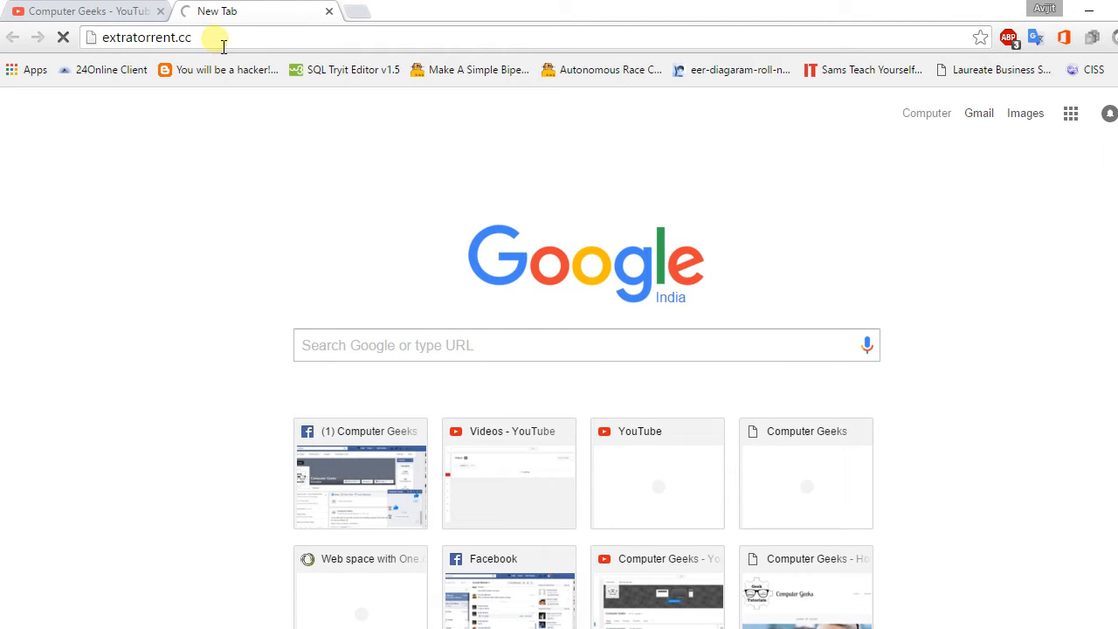
key("enter")
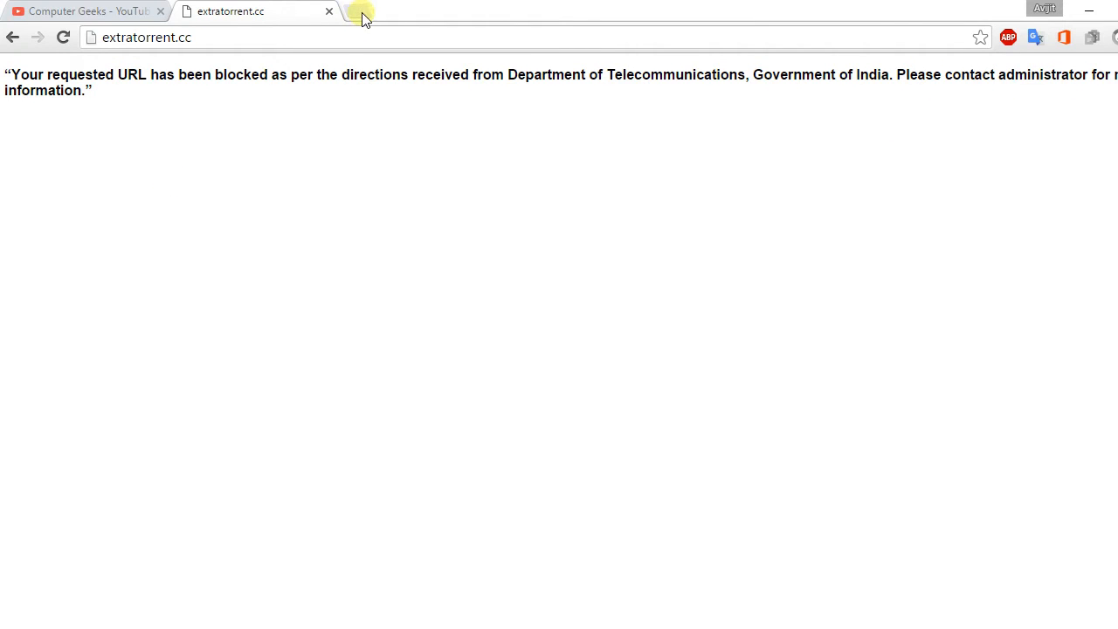
left_click(359, 16)
type("www.tracemyip.org")
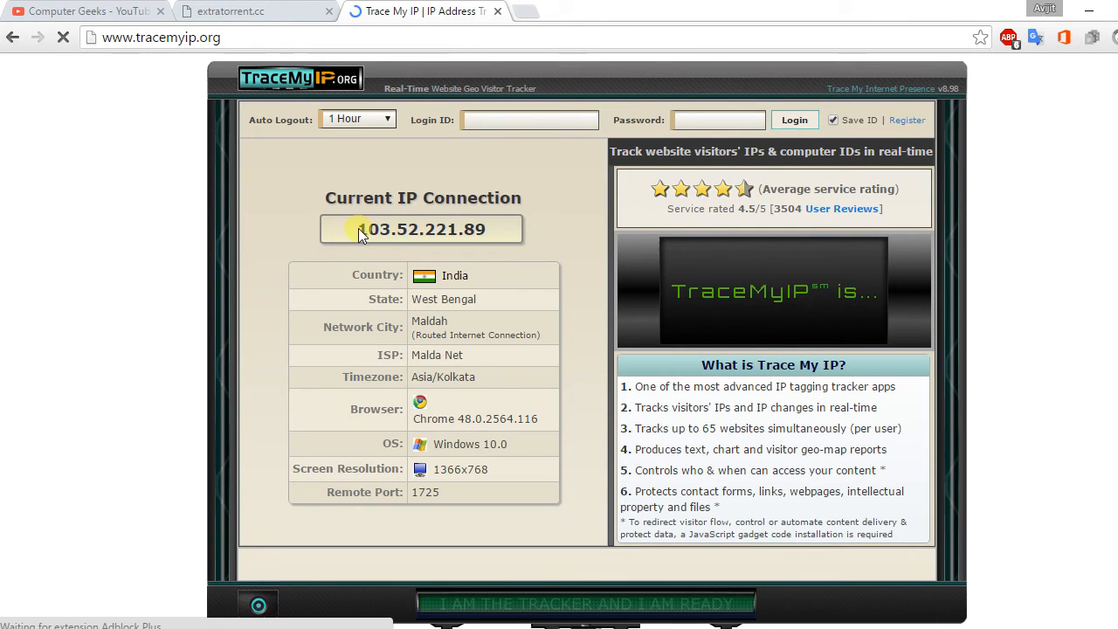
double_click(422, 229)
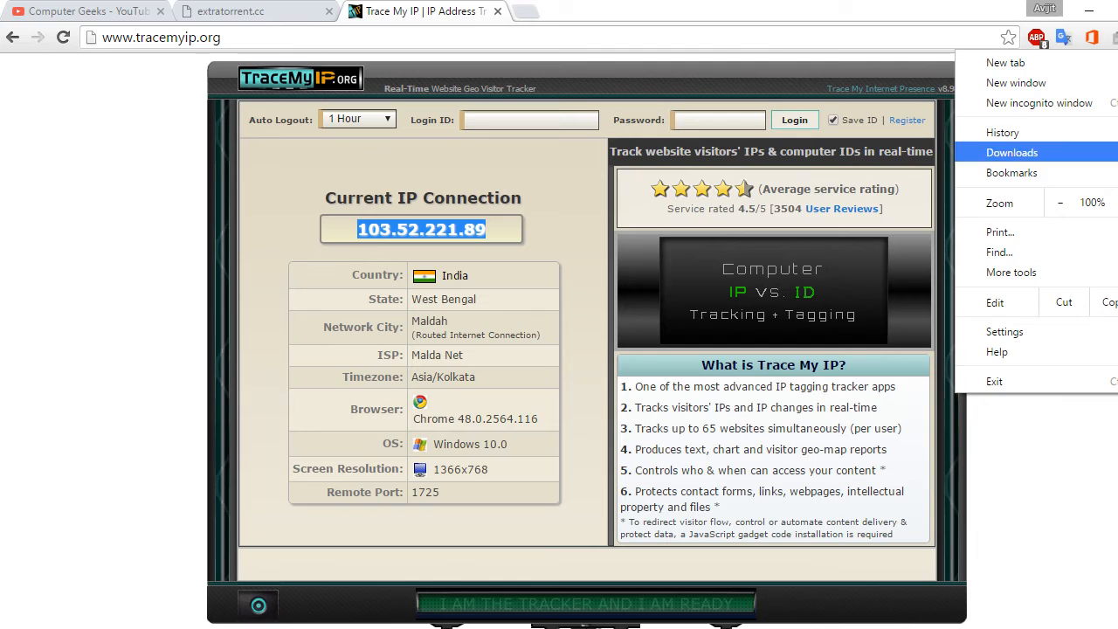
- Go from Chrome's More tools > Extensions page to the Chrome Web Store catalogue via Get more extensions
left_click(1011, 272)
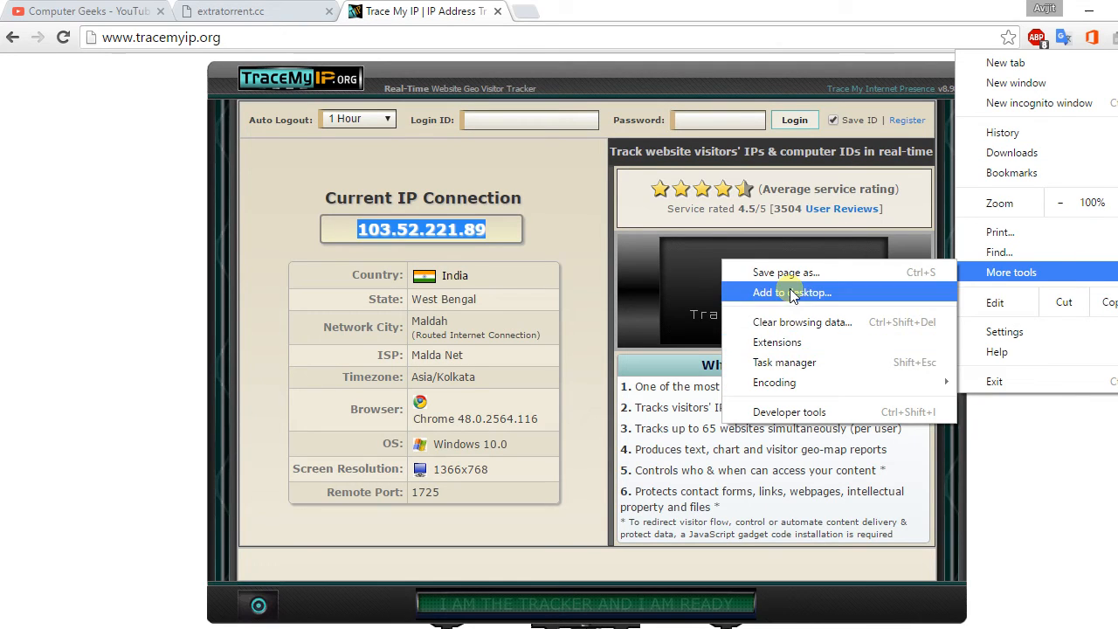
left_click(776, 341)
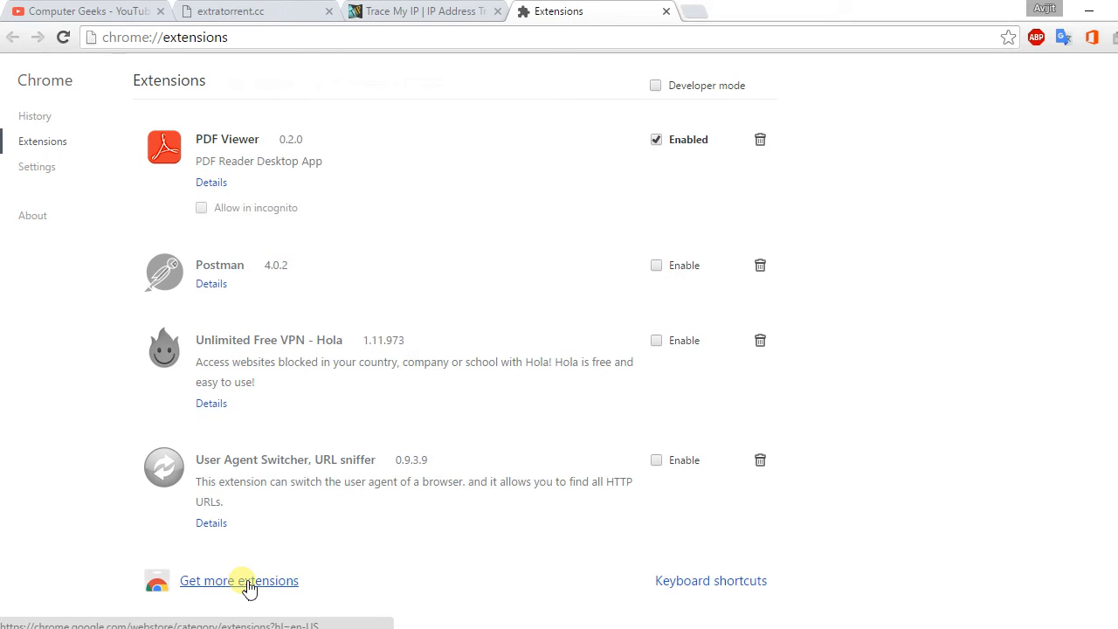
mouse_move(230, 594)
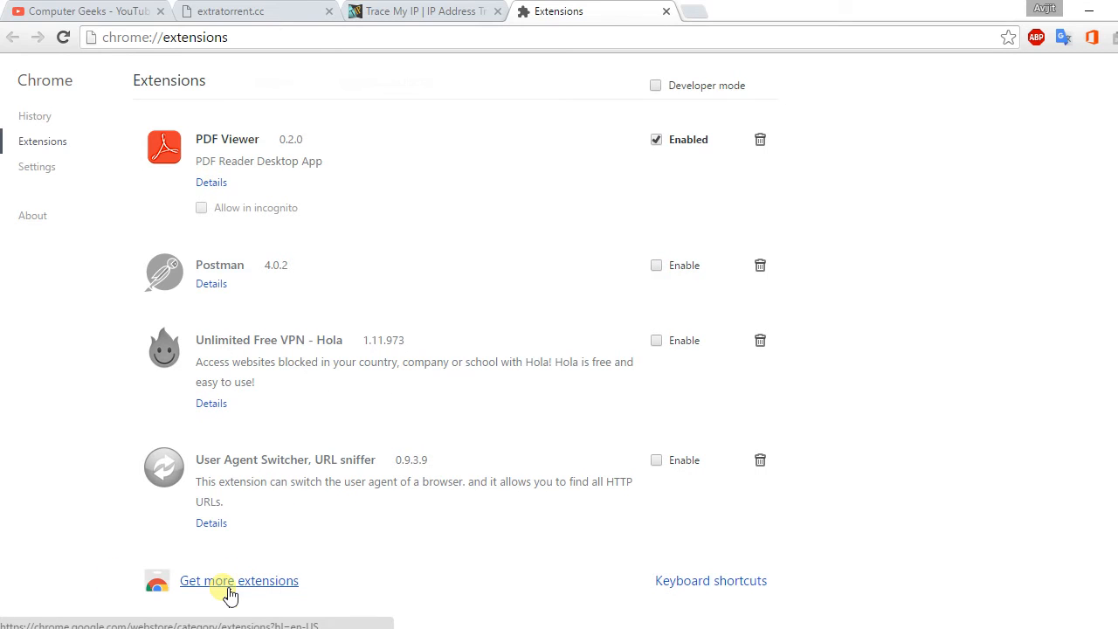
left_click(237, 580)
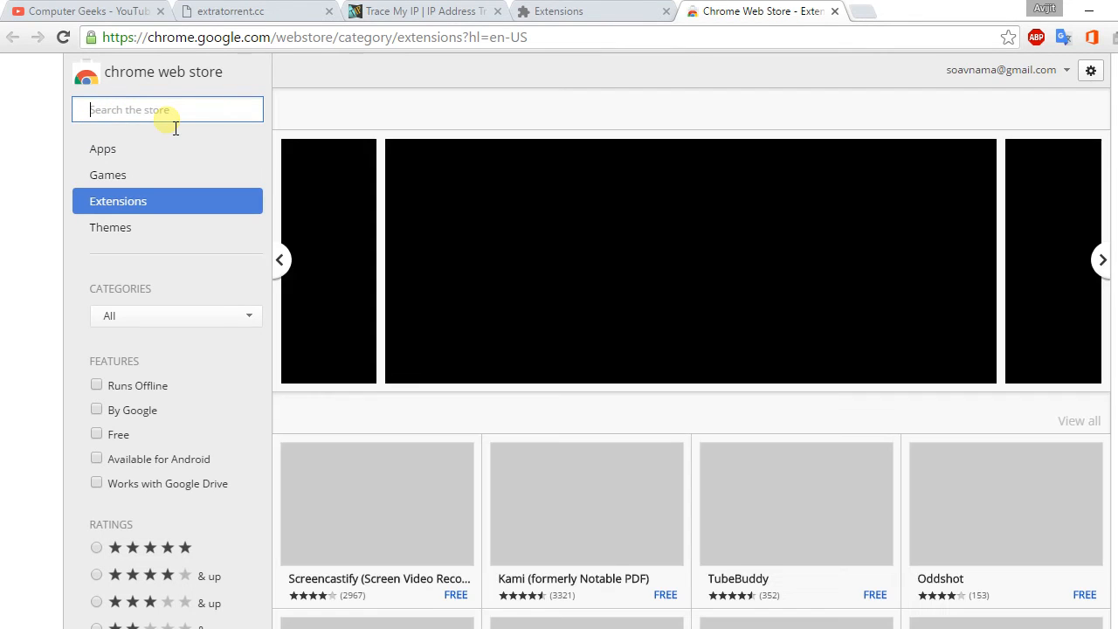
- Search the store for 'hma', add Hide My Ass! Web Proxy to Chrome and reach its options
type("hma")
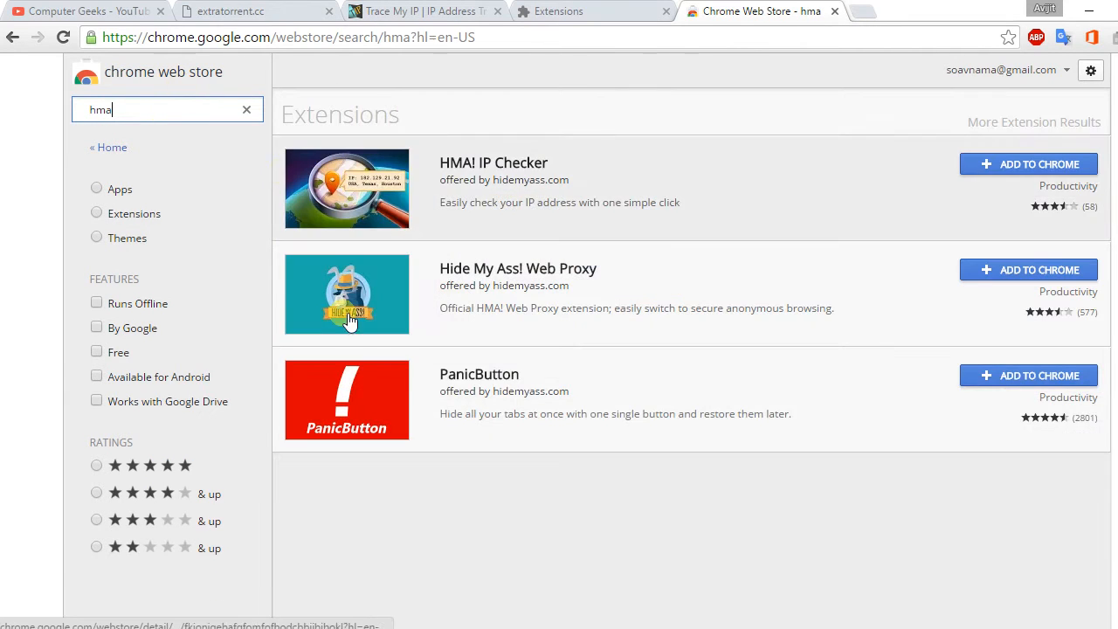
mouse_move(591, 365)
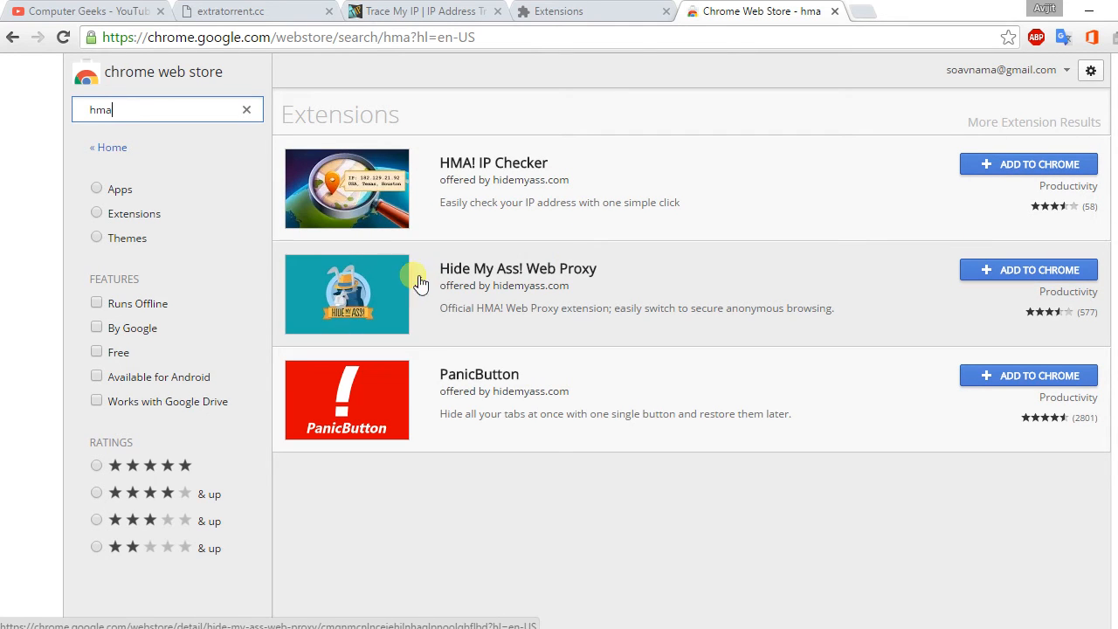
mouse_move(457, 272)
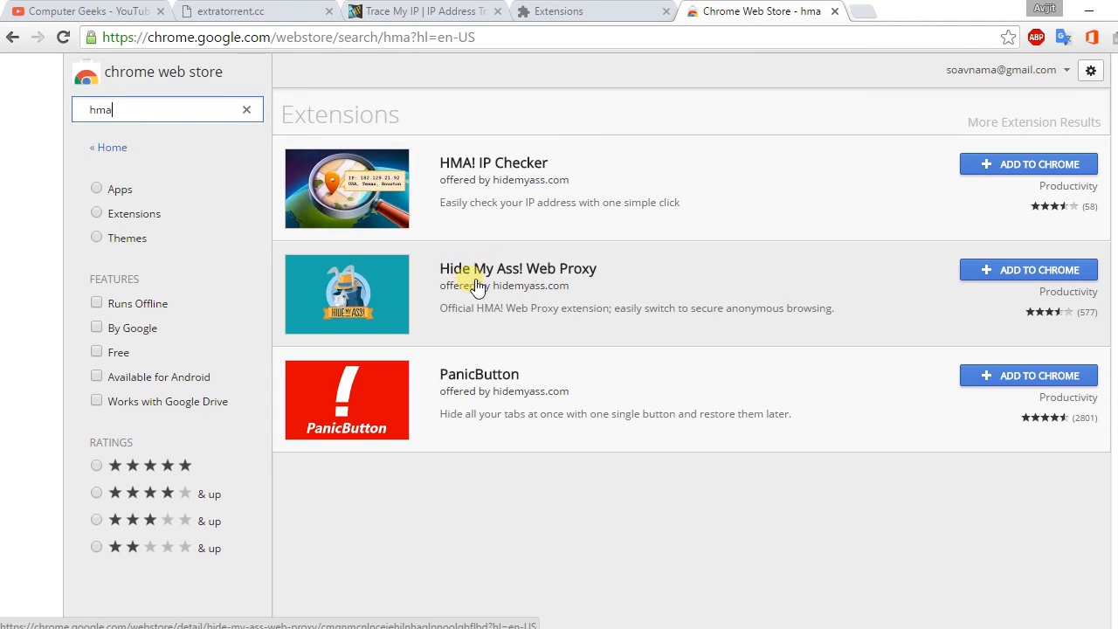
mouse_move(587, 314)
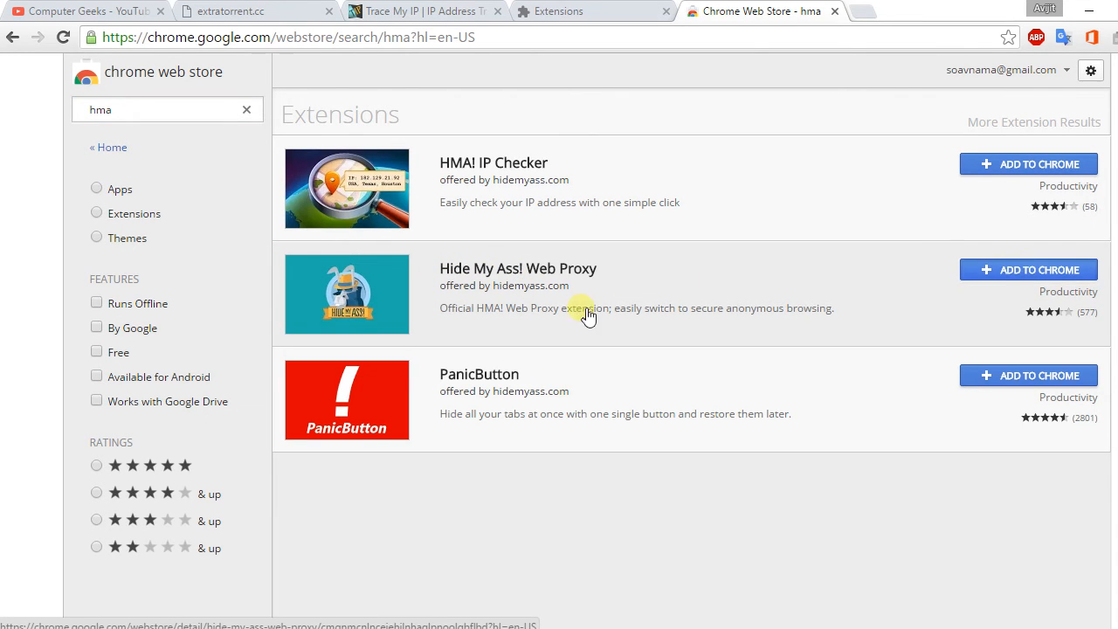
left_click(1027, 268)
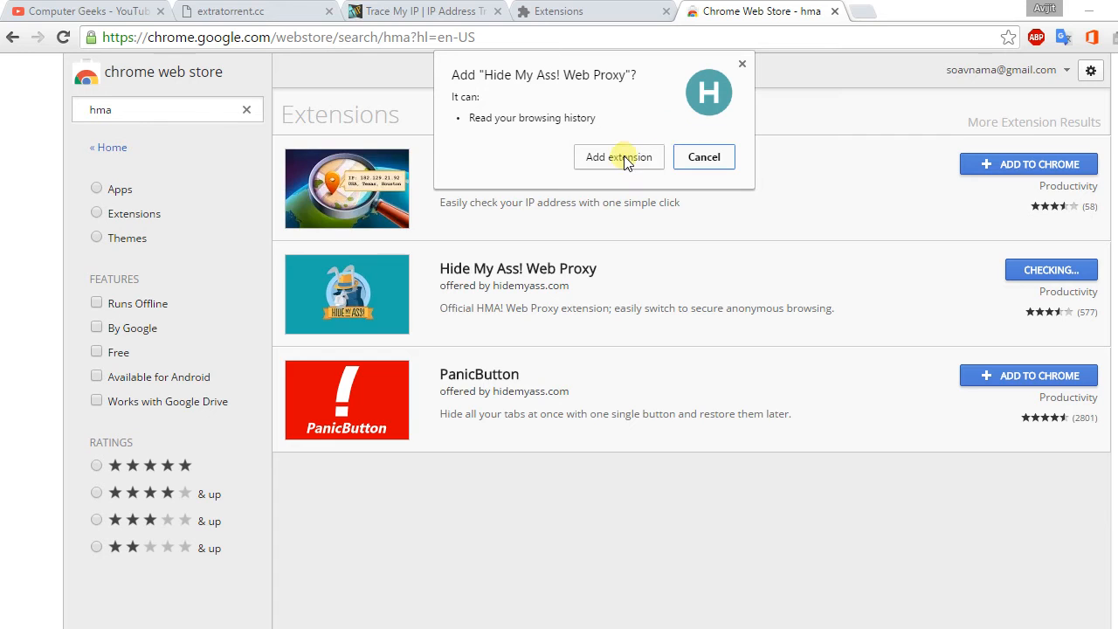
left_click(618, 157)
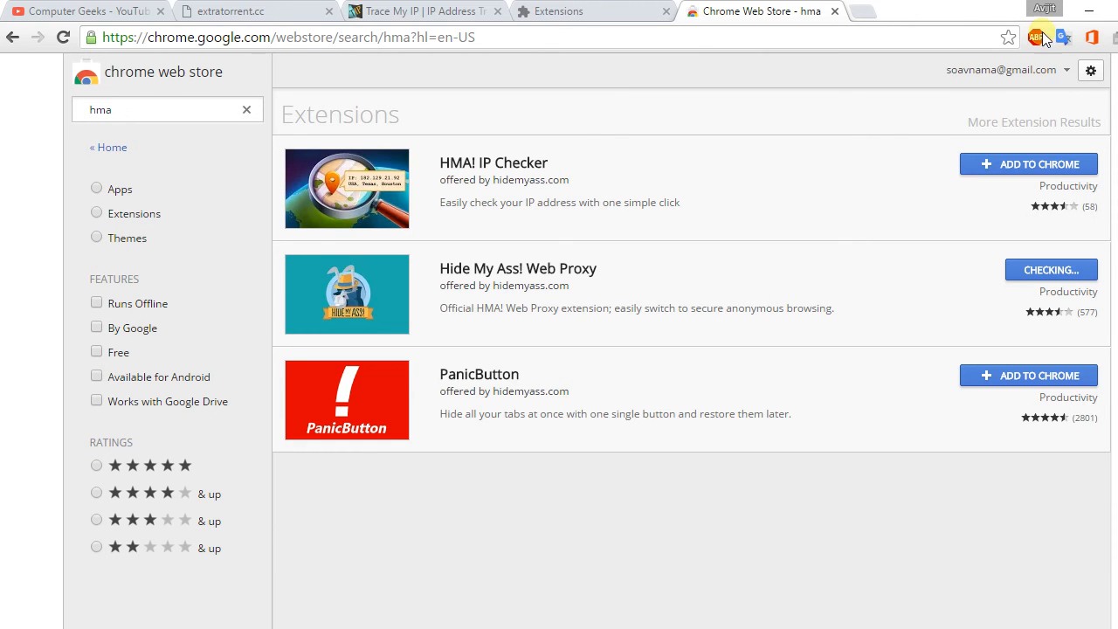
left_click(1052, 268)
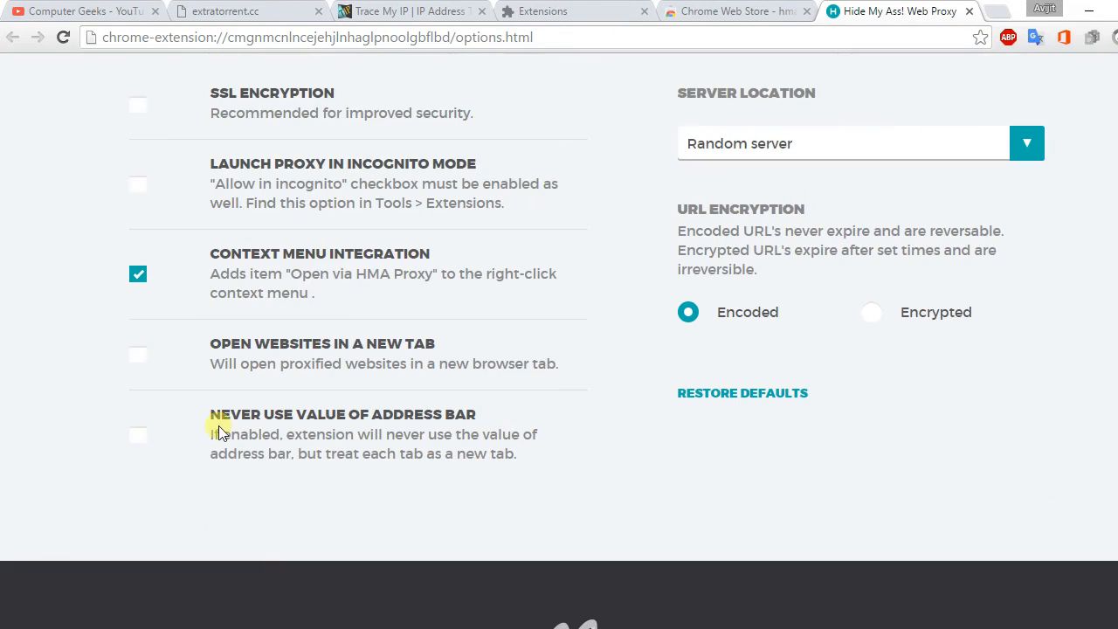
- Enable SSL Encryption in the proxy options, which opens a proxied hidemyass.com window
left_click(138, 105)
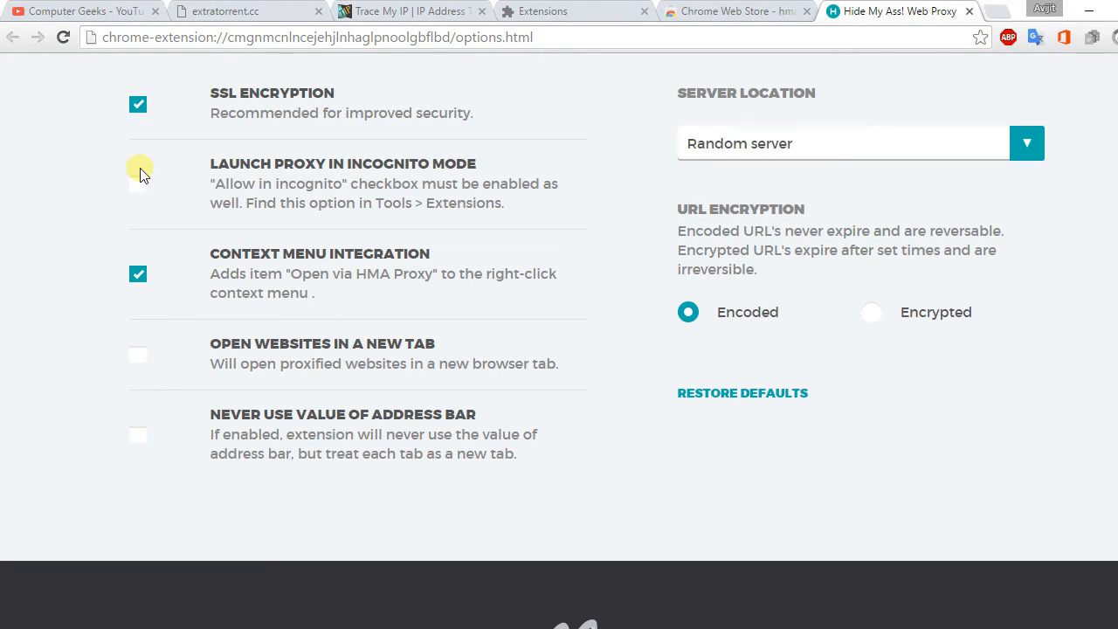
left_click(138, 184)
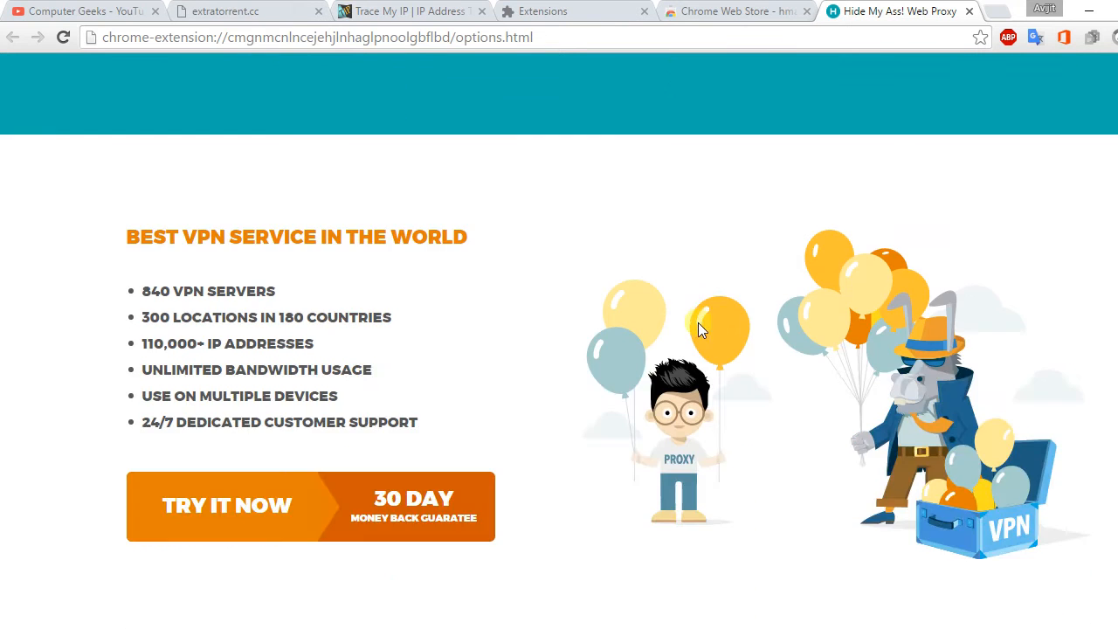
left_click(737, 10)
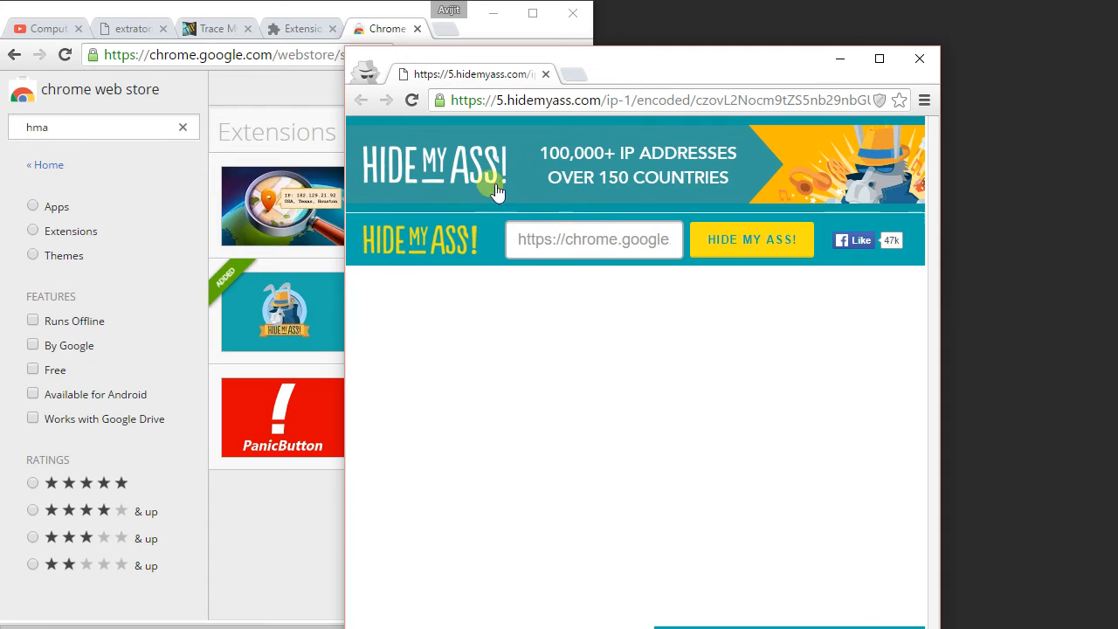
left_click(131, 28)
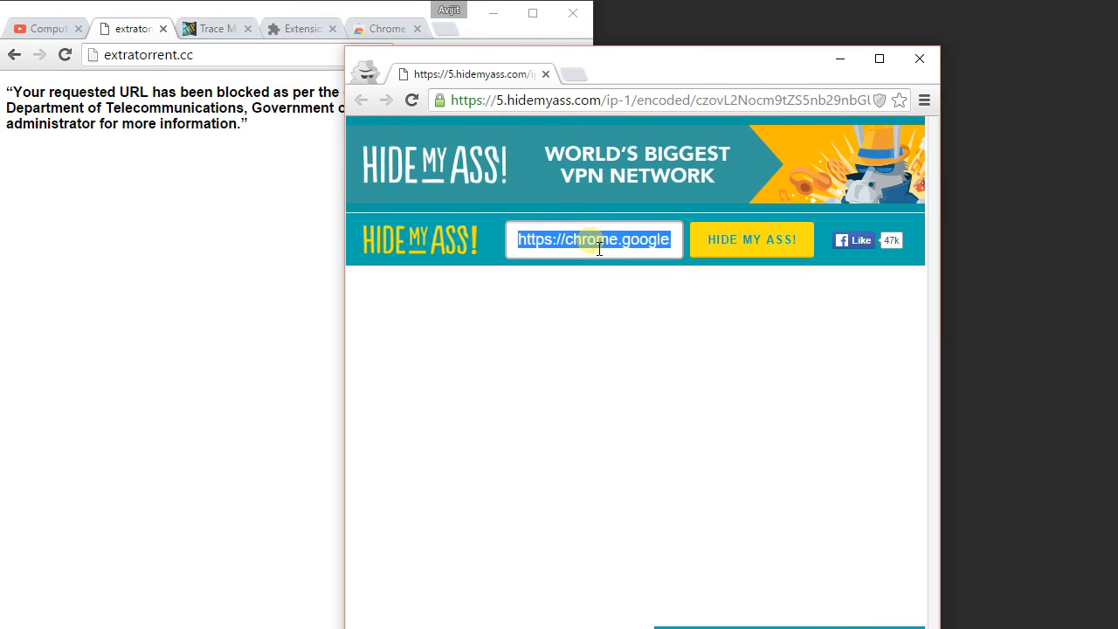
left_click(751, 239)
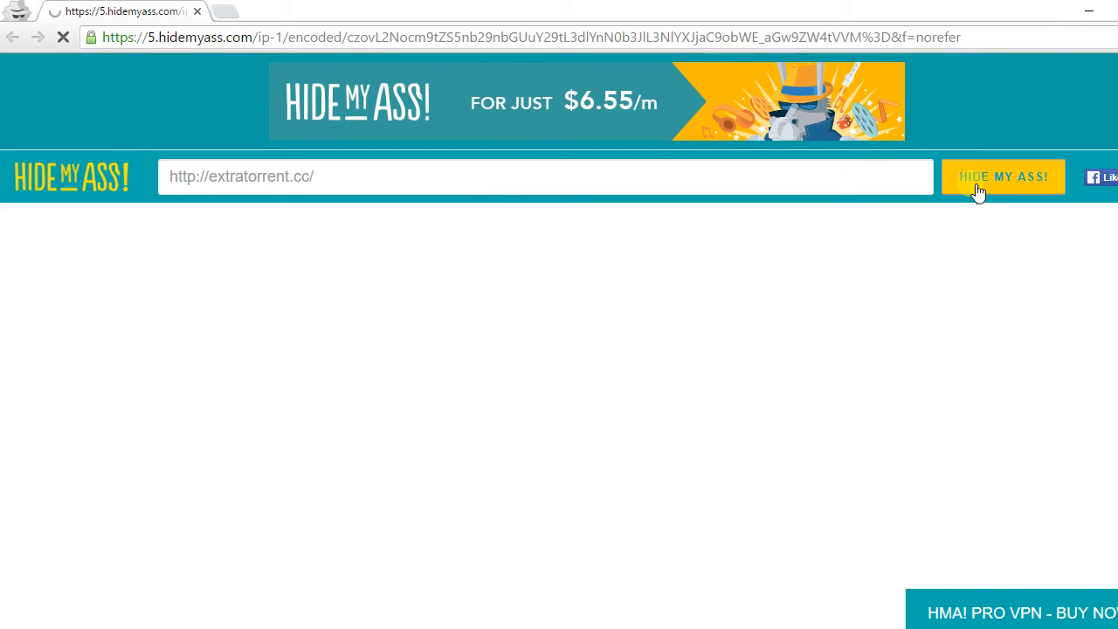
left_click(1003, 176)
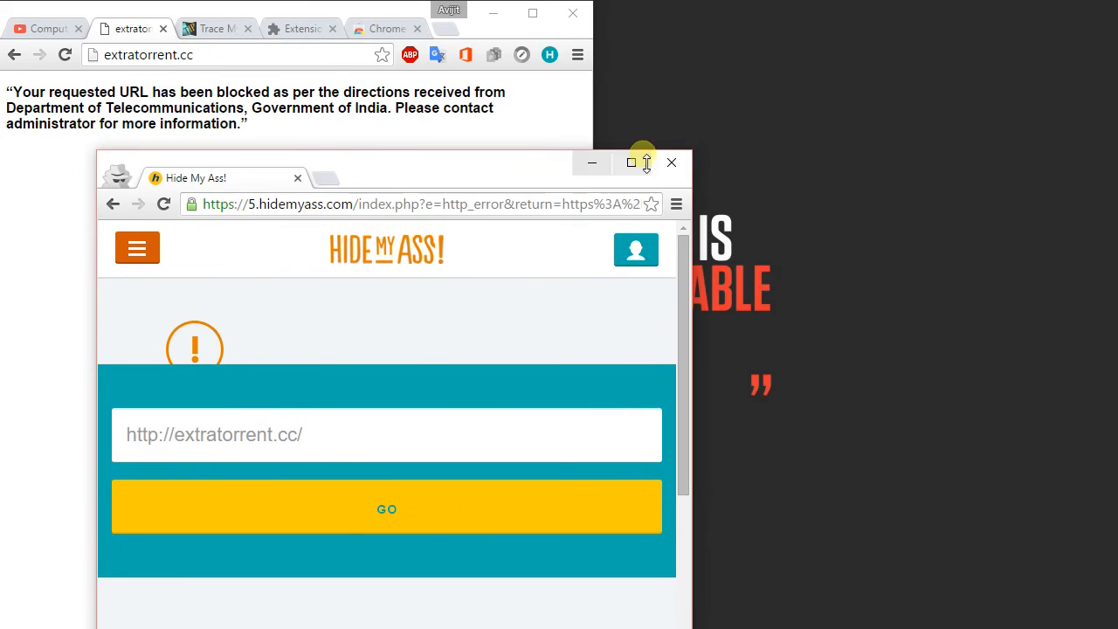
left_click(670, 162)
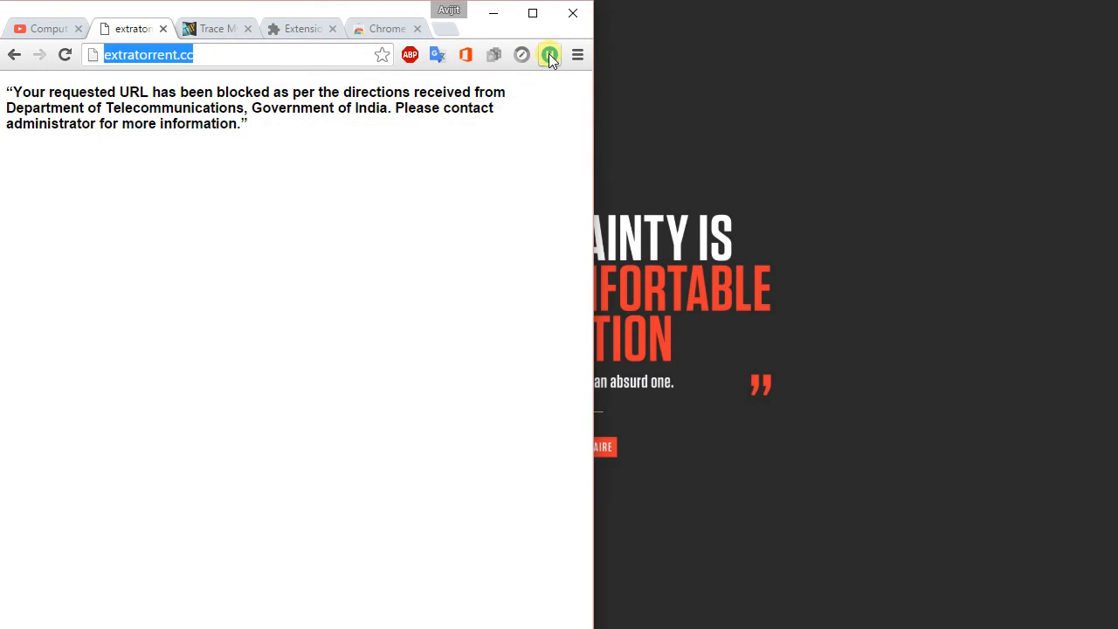
left_click(550, 54)
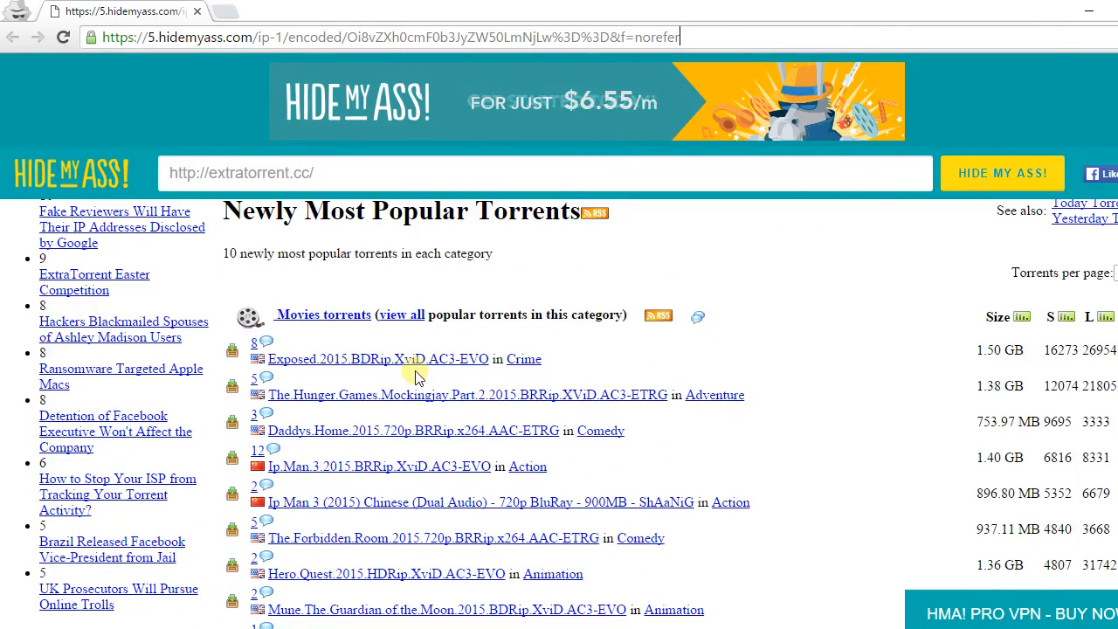
- Scroll the proxied ExtraTorrent listing and begin entering tracemyip in the proxy URL field
scroll("down", 3)
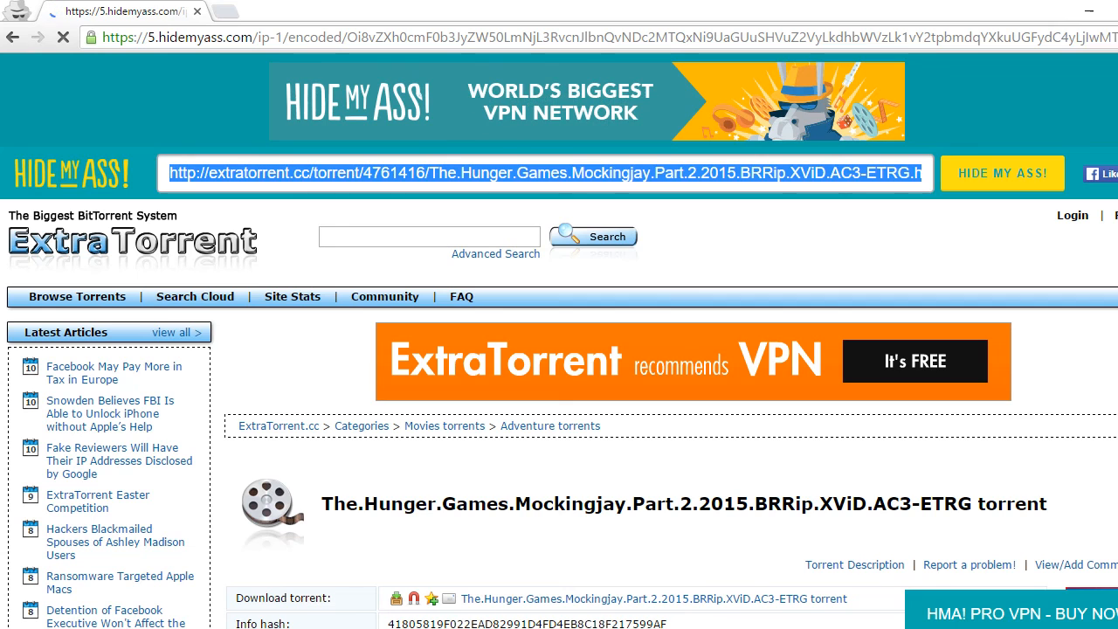
type("trce")
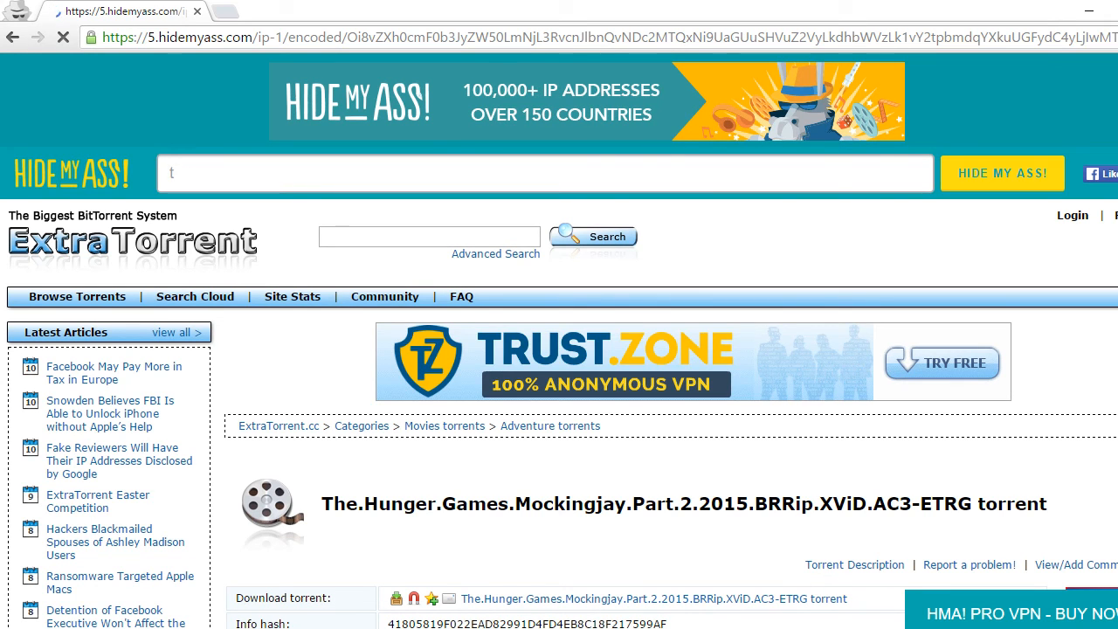
type("racemyip.org")
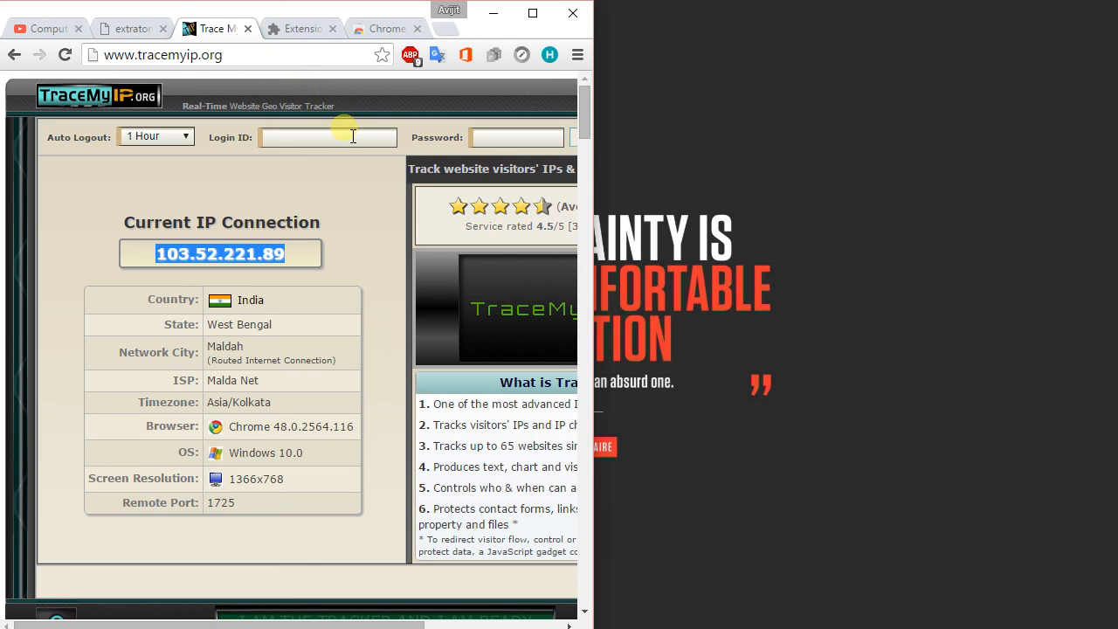
mouse_move(347, 195)
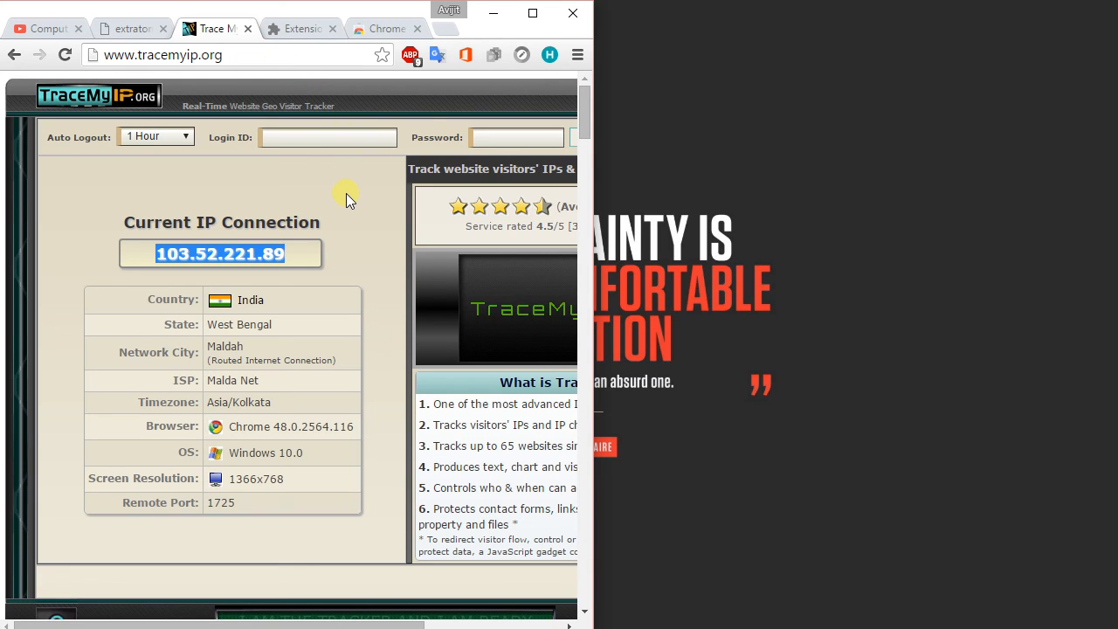